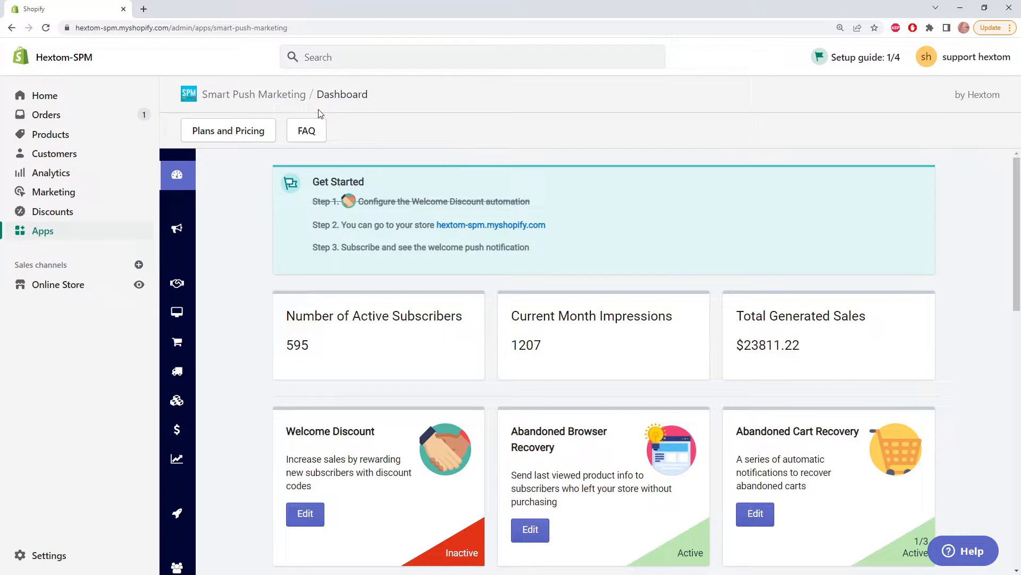
pyautogui.moveTo(235, 290)
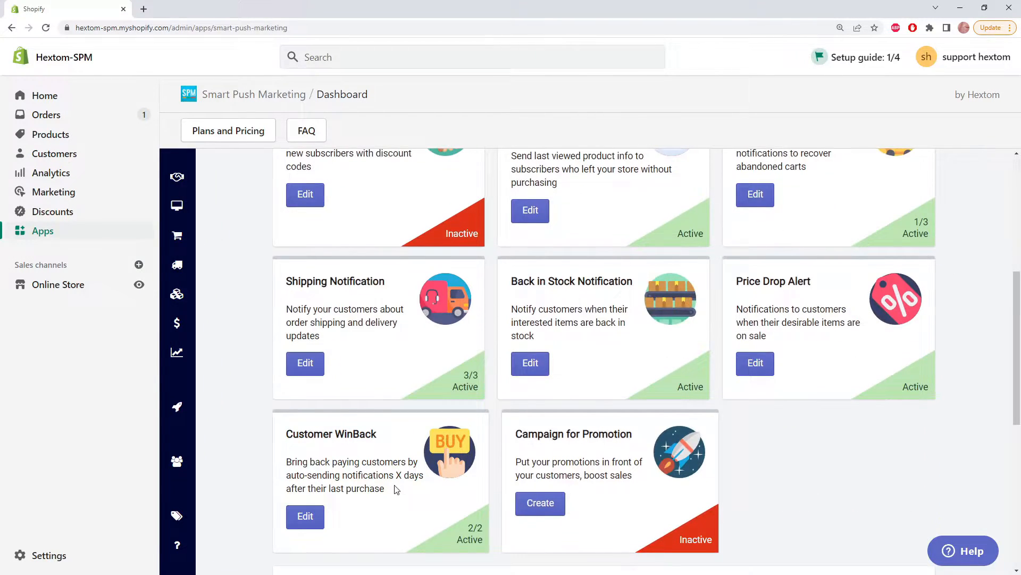
# - Open Customer WinBack, then pause and reactivate the 45-day notification
pyautogui.click(305, 516)
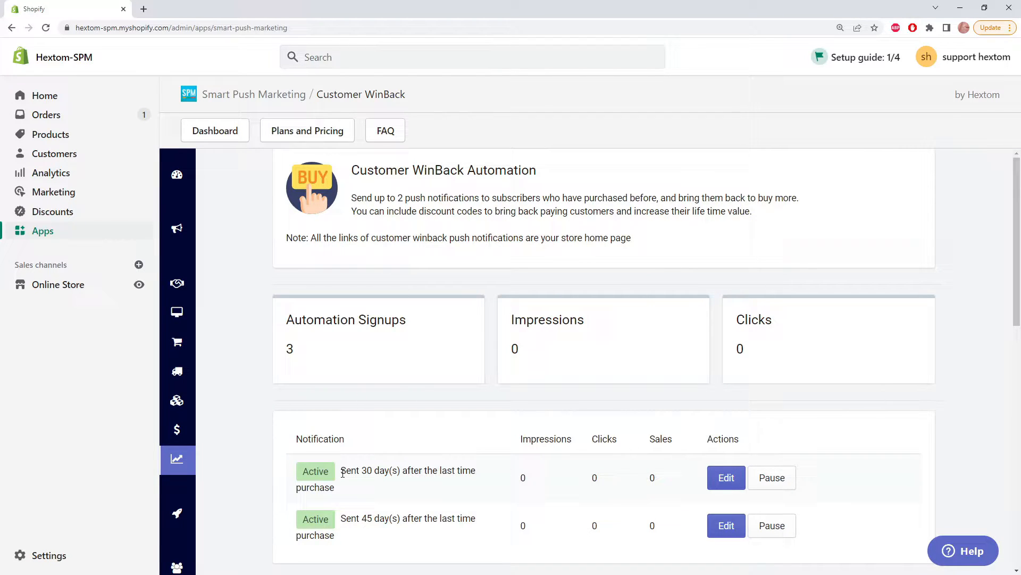
pyautogui.moveTo(458, 441)
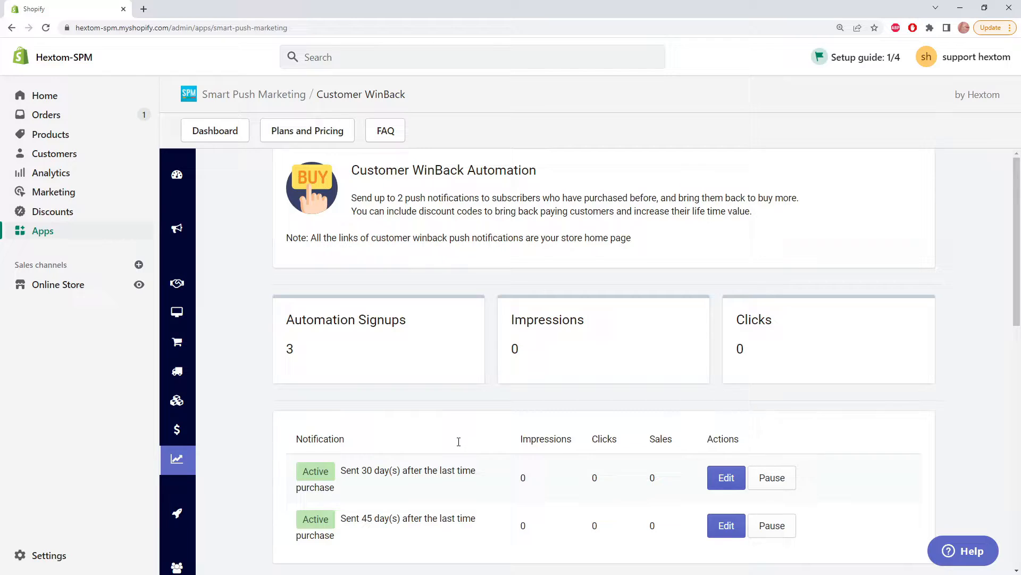
pyautogui.moveTo(479, 226)
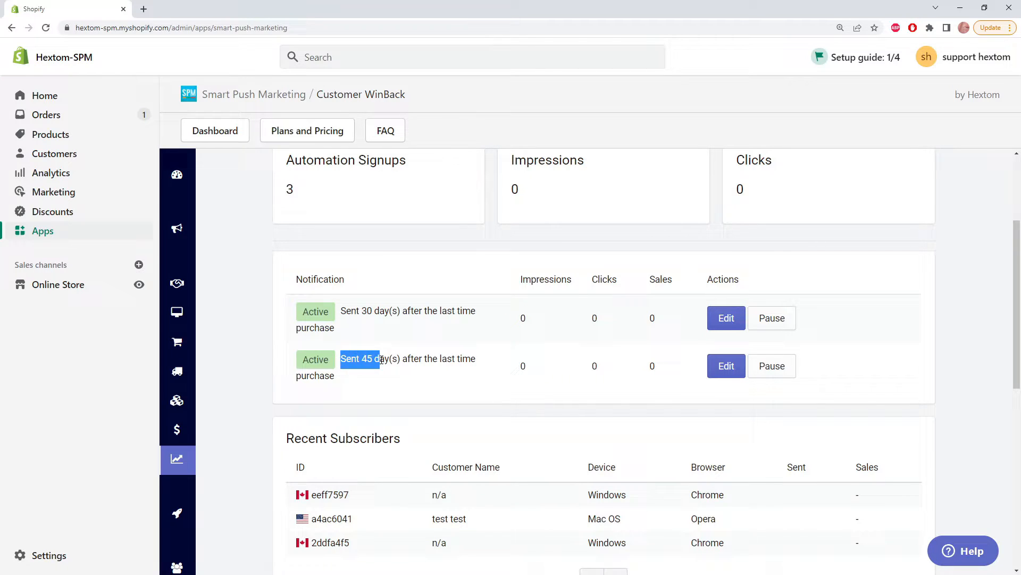
pyautogui.click(771, 365)
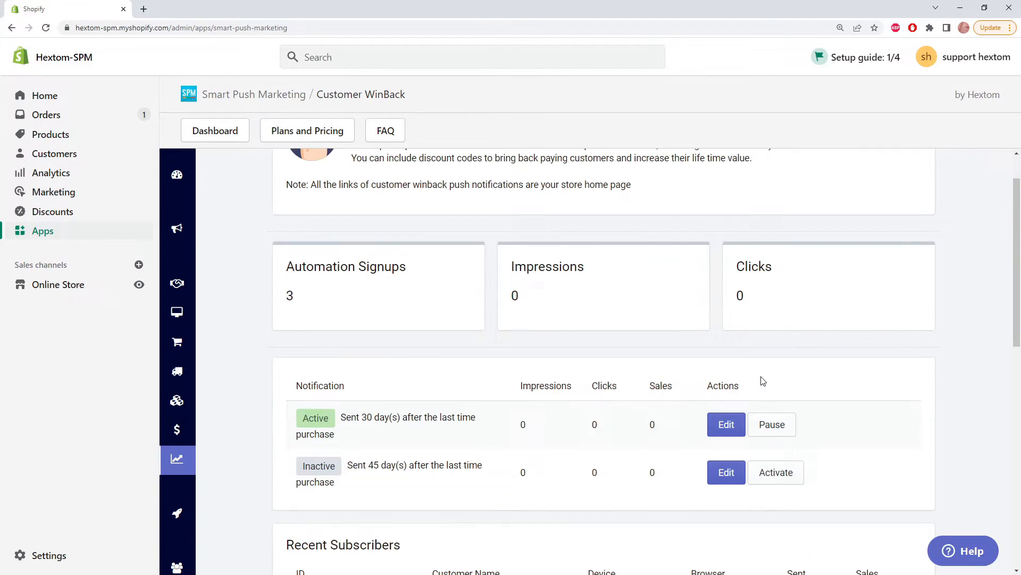
pyautogui.moveTo(441, 434)
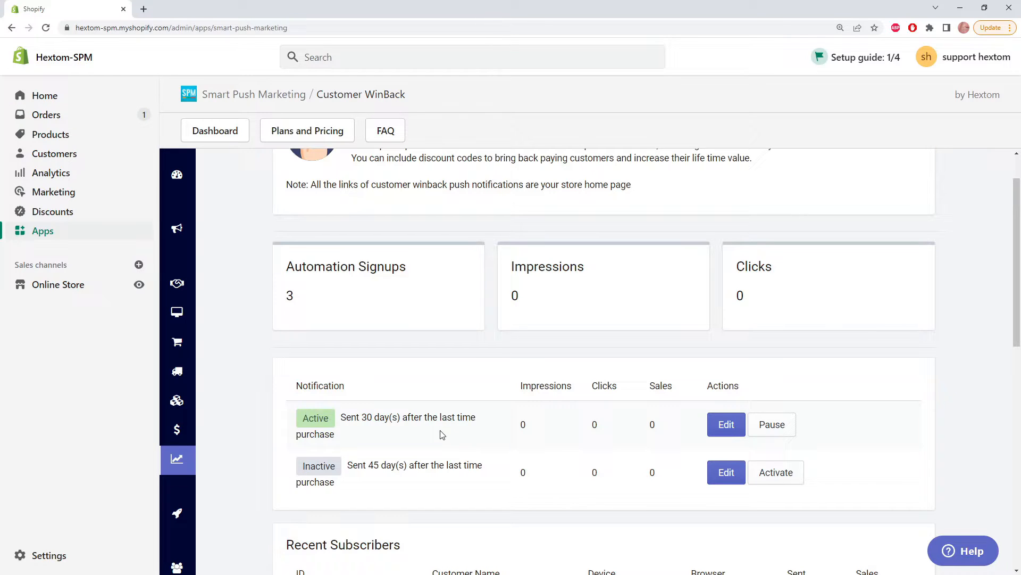
pyautogui.click(775, 472)
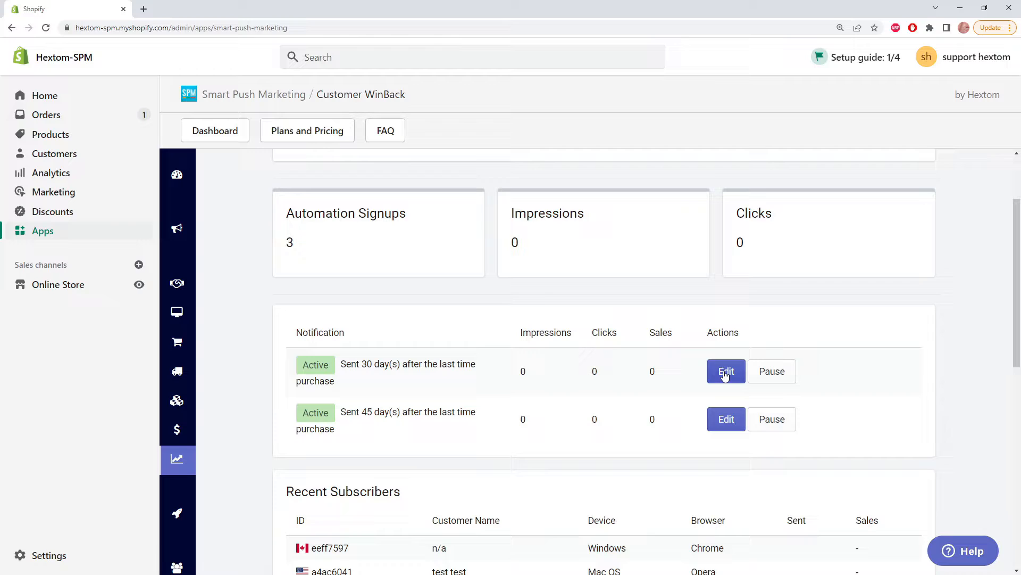
# - Edit the 30-day notification and check its Mobile and Windows previews
pyautogui.click(726, 371)
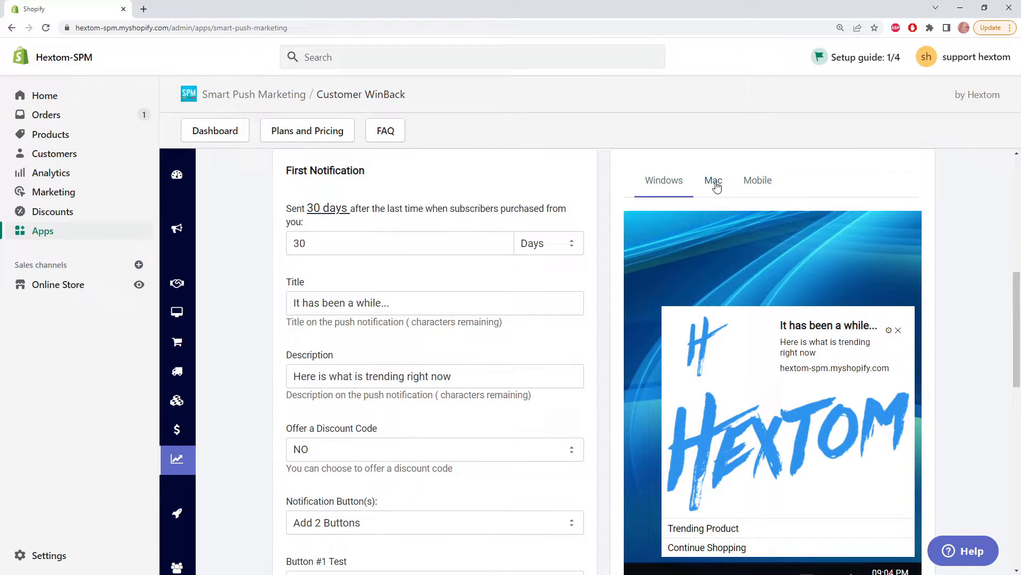
pyautogui.click(757, 181)
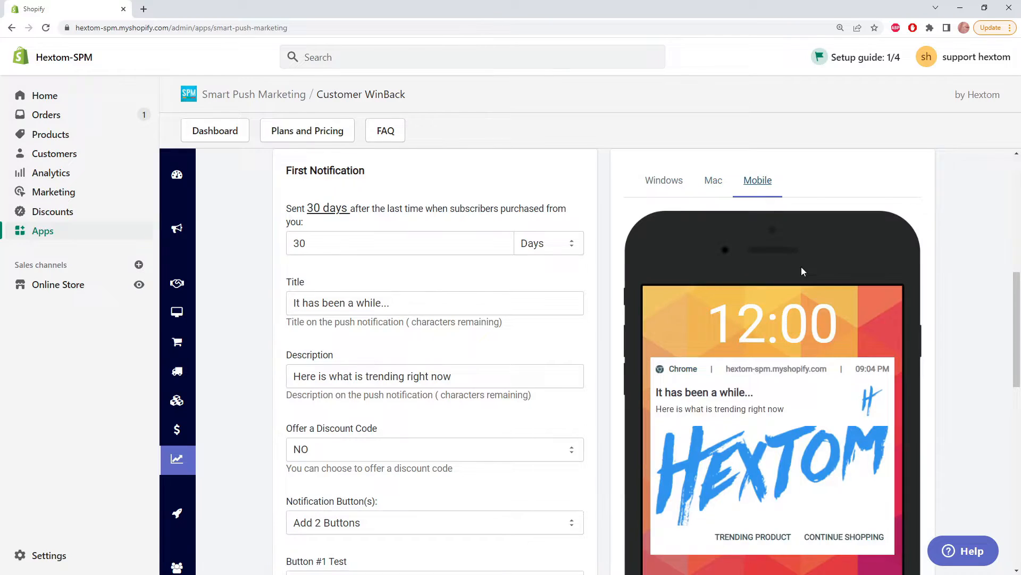
pyautogui.click(664, 180)
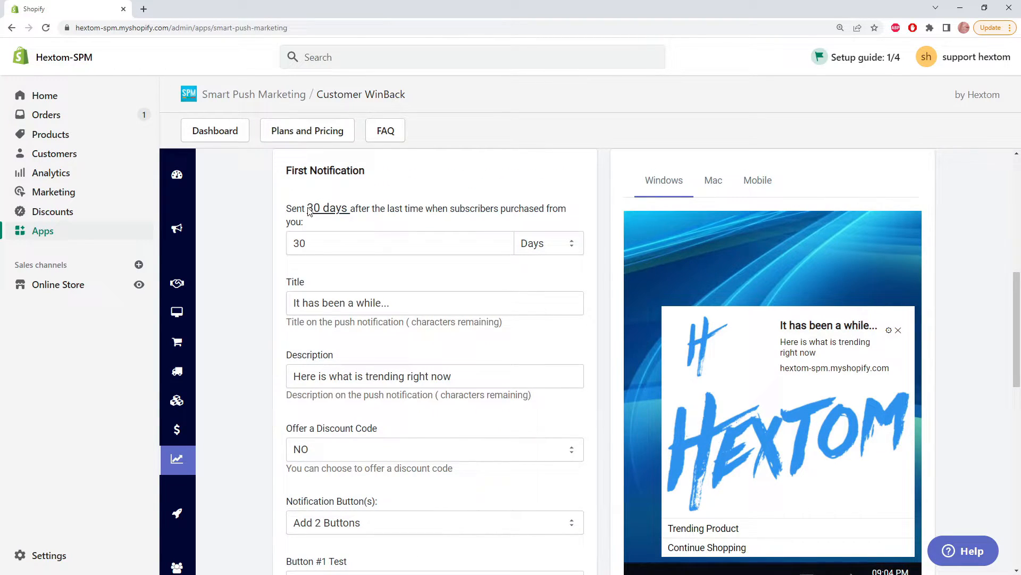
# - Change the notification's send delay from 30 days to 15 days
pyautogui.doubleClick(329, 208)
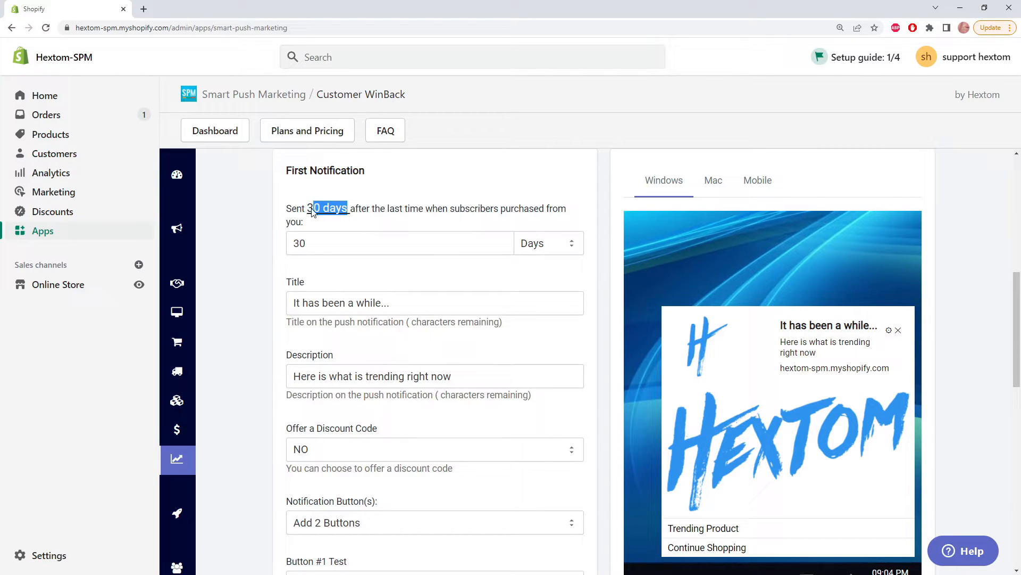
pyautogui.write('90')
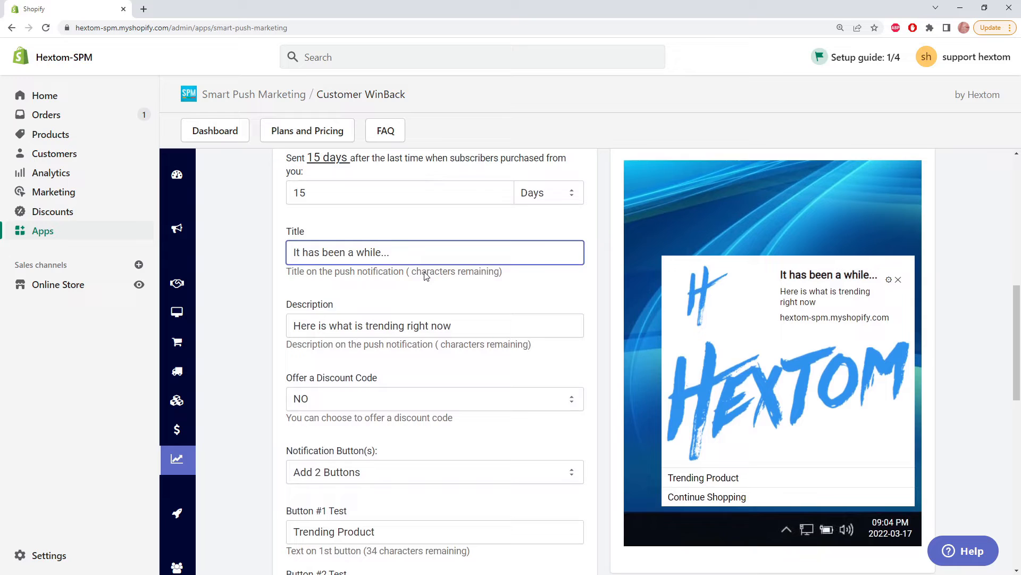
pyautogui.scroll(-3)
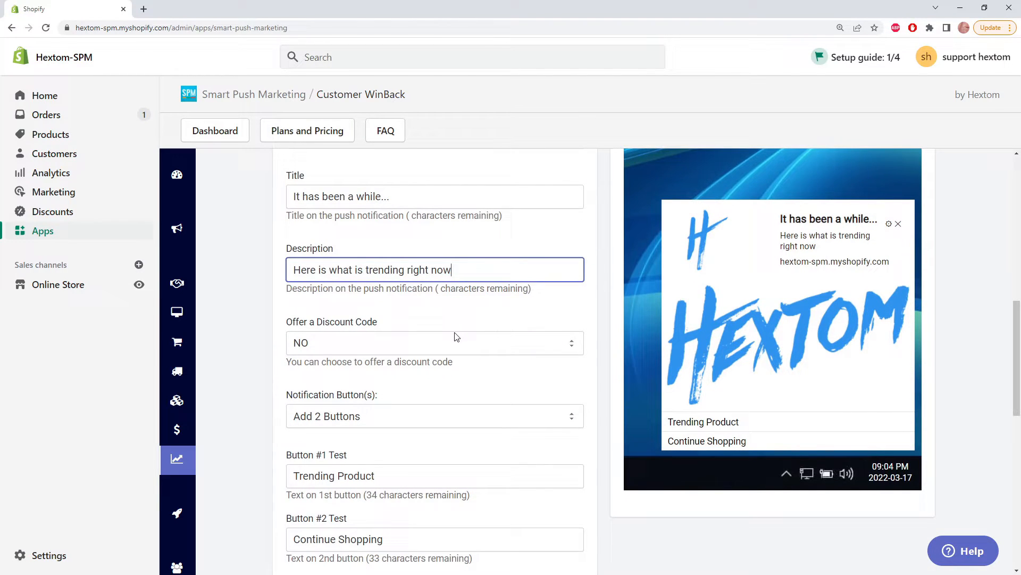
# - Offer a unique discount code per customer: Percentage type, value 15
pyautogui.click(435, 342)
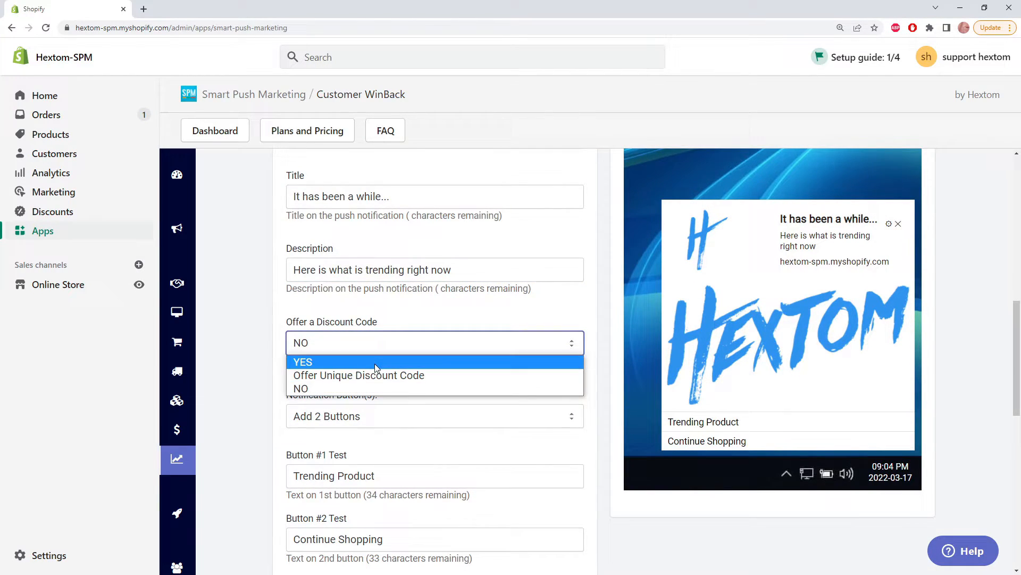
pyautogui.click(303, 361)
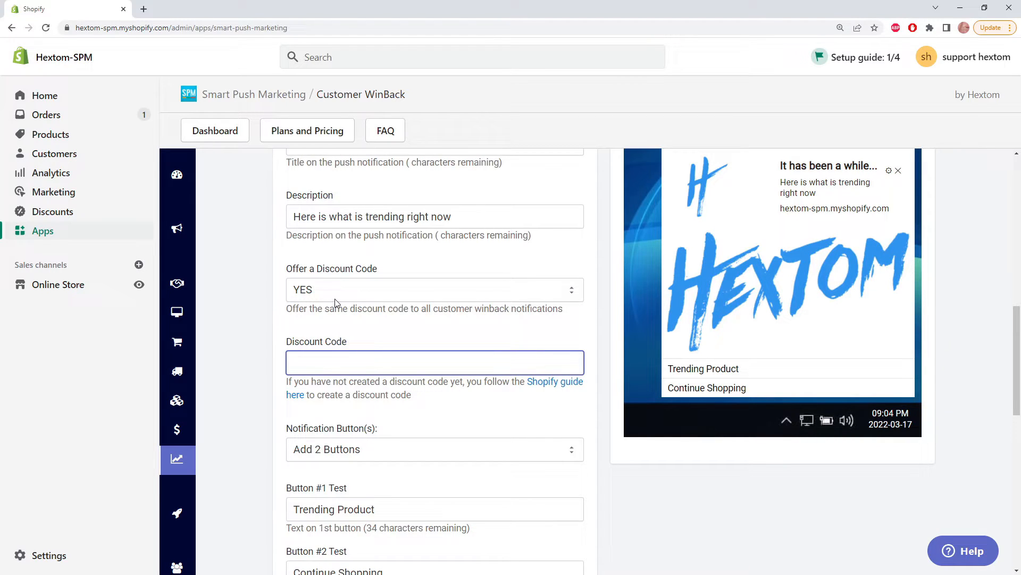
pyautogui.click(435, 290)
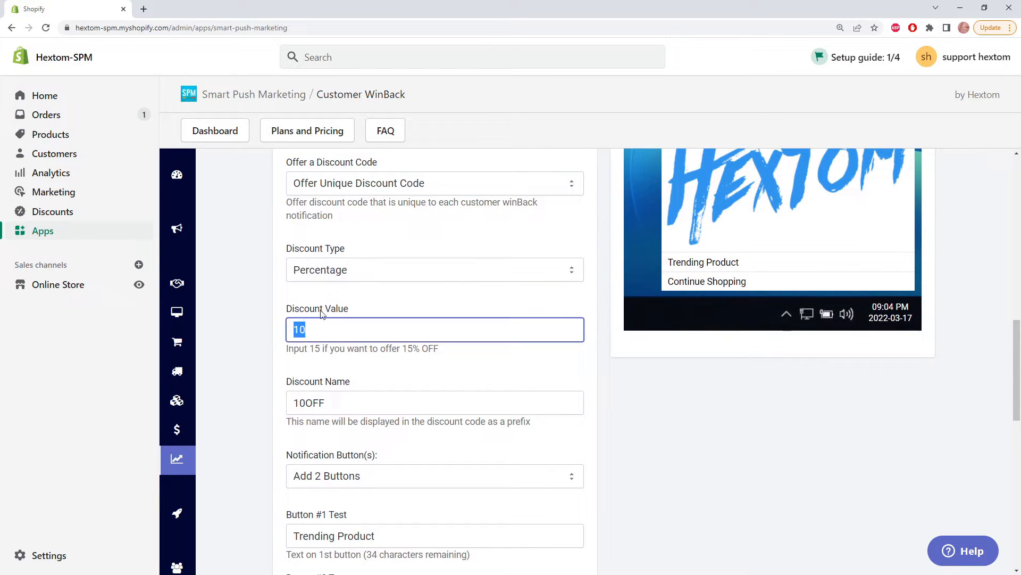
pyautogui.click(435, 269)
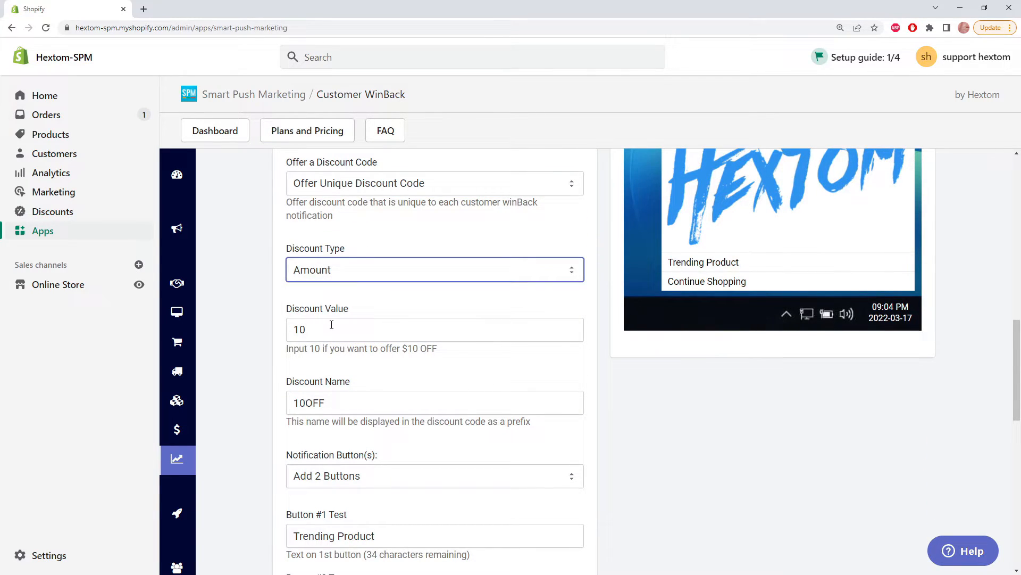
pyautogui.click(435, 269)
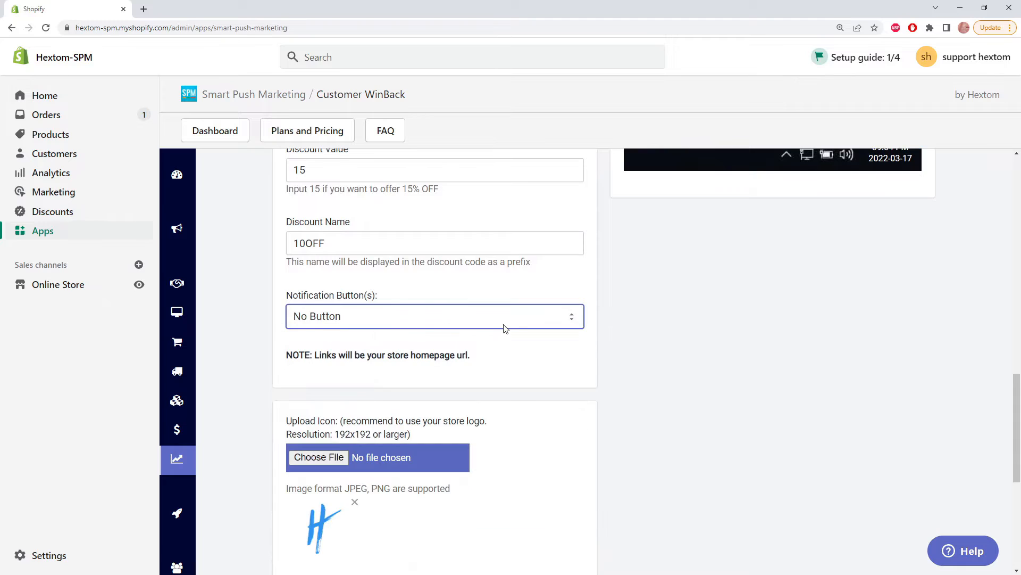
# - Use Add 1 Button, leaving a single Trending Product button linking to the homepage
pyautogui.click(434, 316)
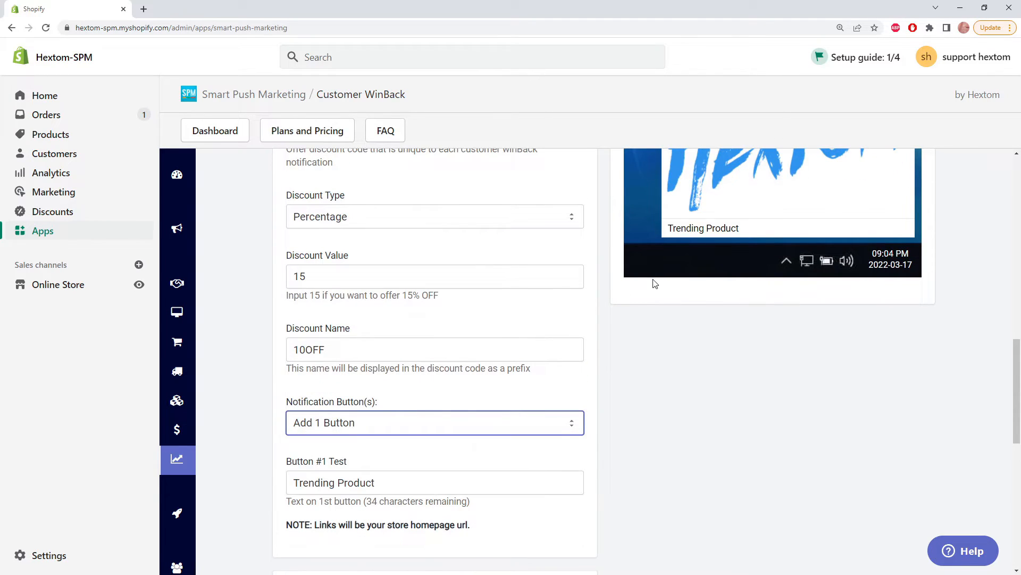
pyautogui.scroll(-3)
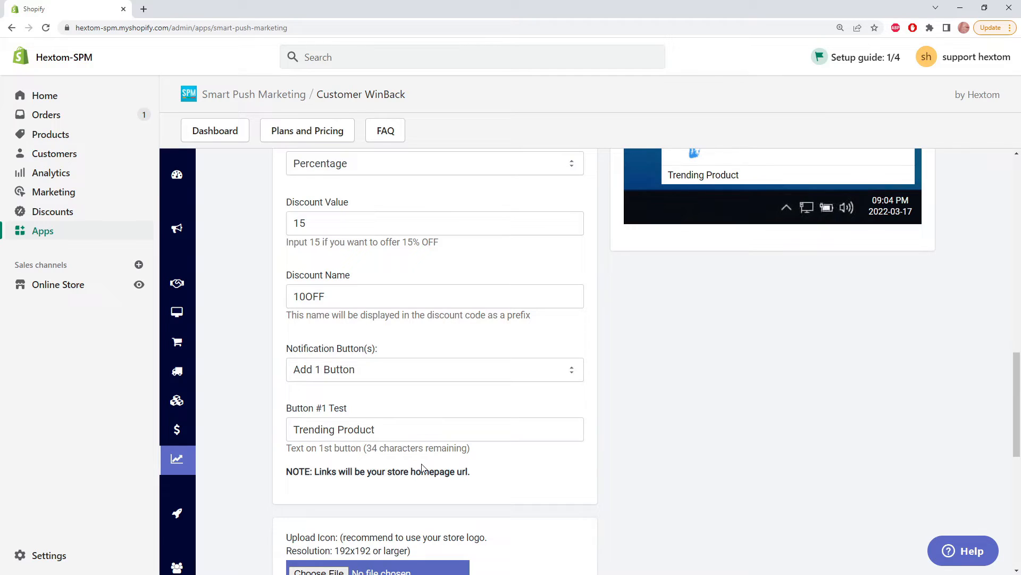
pyautogui.moveTo(314, 471); pyautogui.dragTo(468, 470)
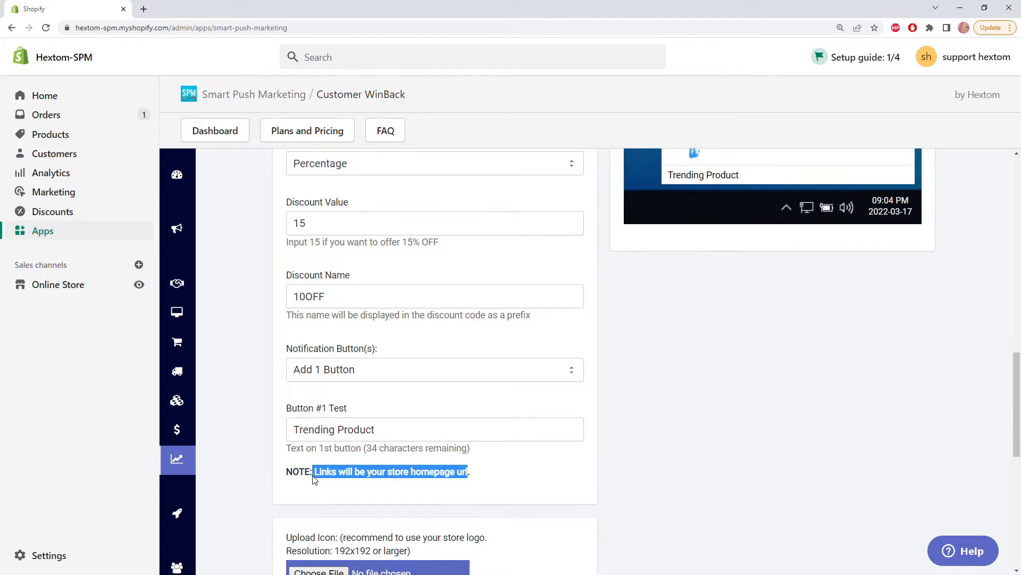
pyautogui.scroll(-3)
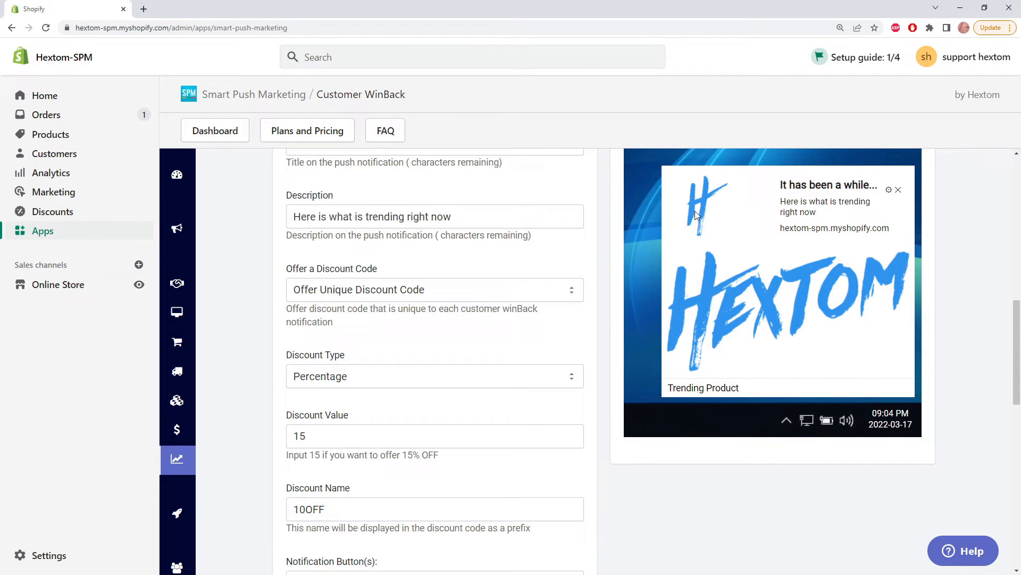
pyautogui.moveTo(826, 343)
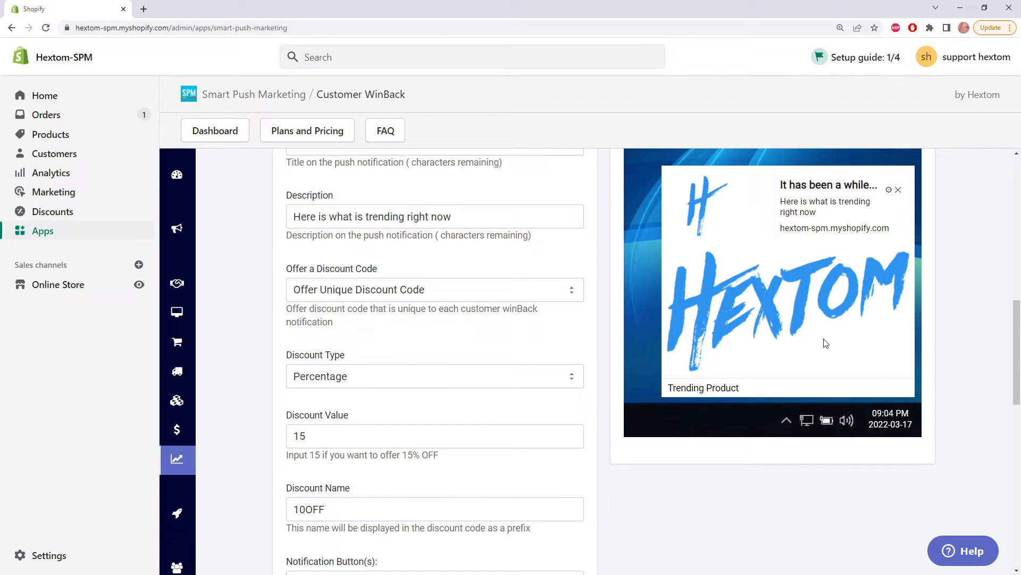
pyautogui.scroll(-3)
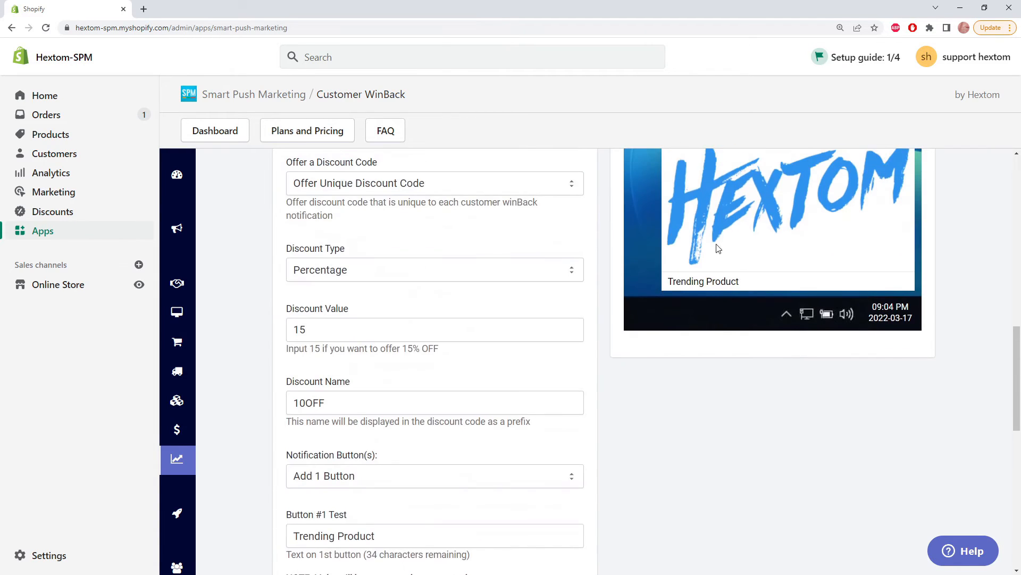
# - Save the edited WinBack notification's changes
pyautogui.scroll(-3)
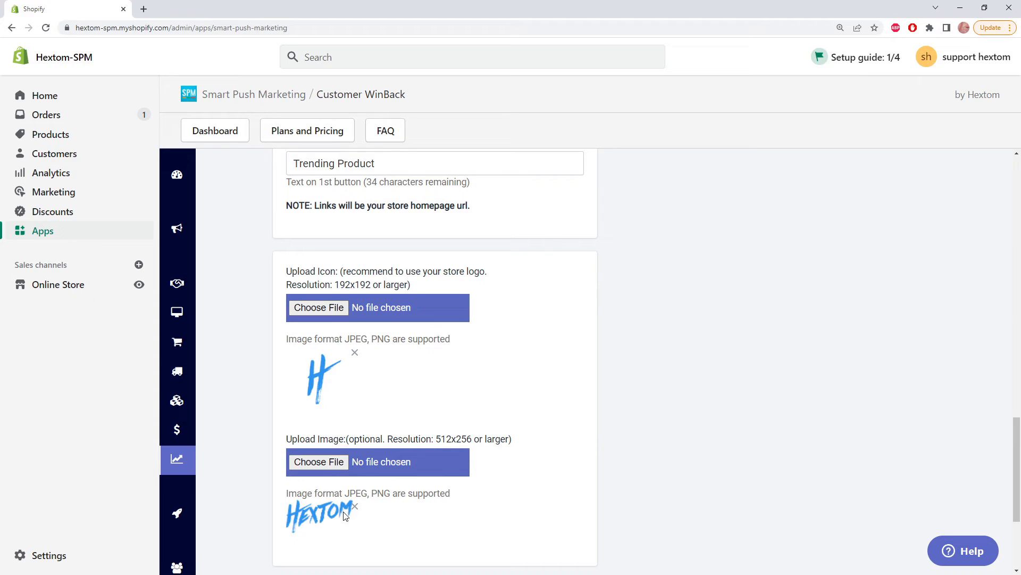
pyautogui.scroll(-3)
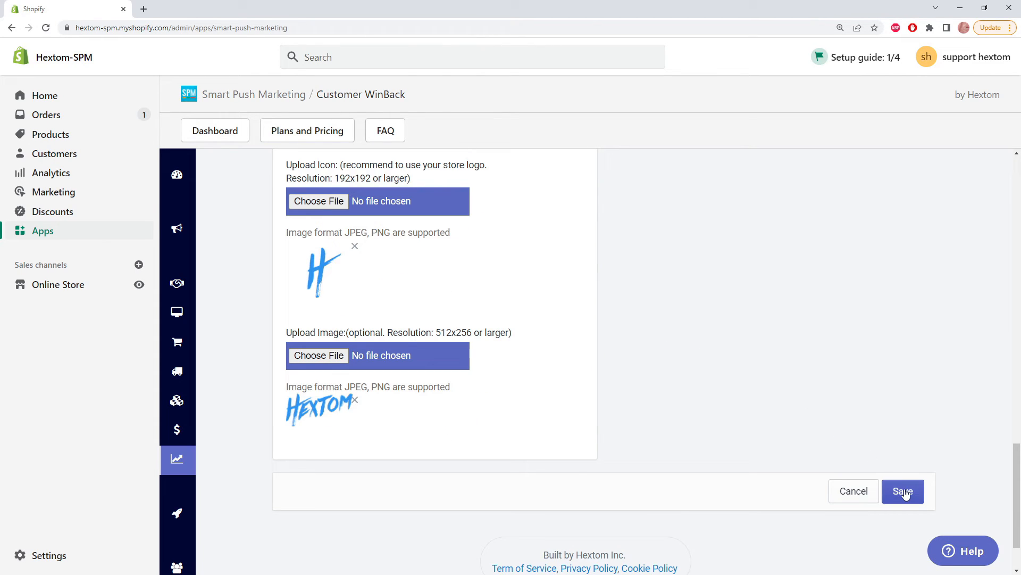
pyautogui.click(903, 490)
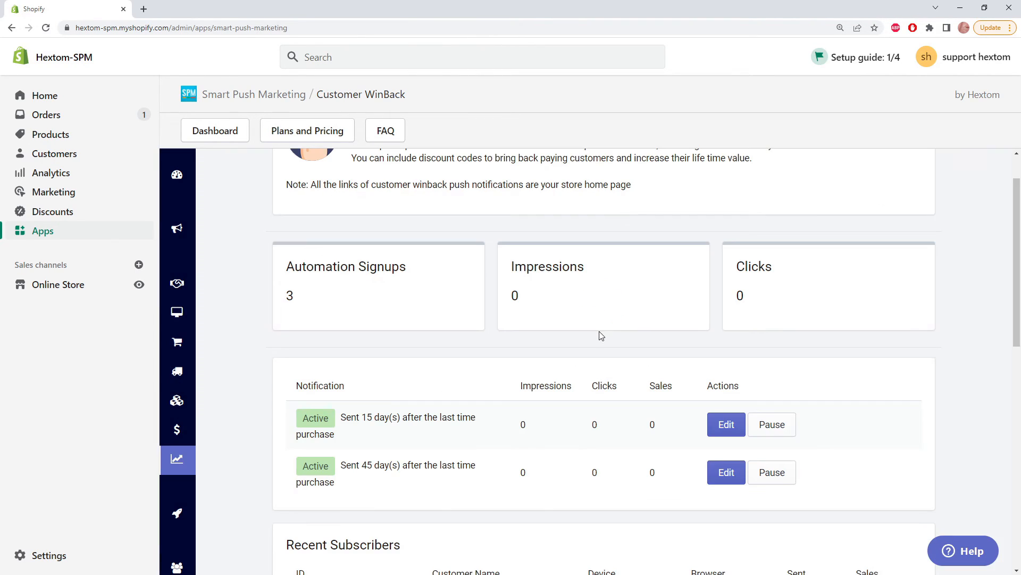